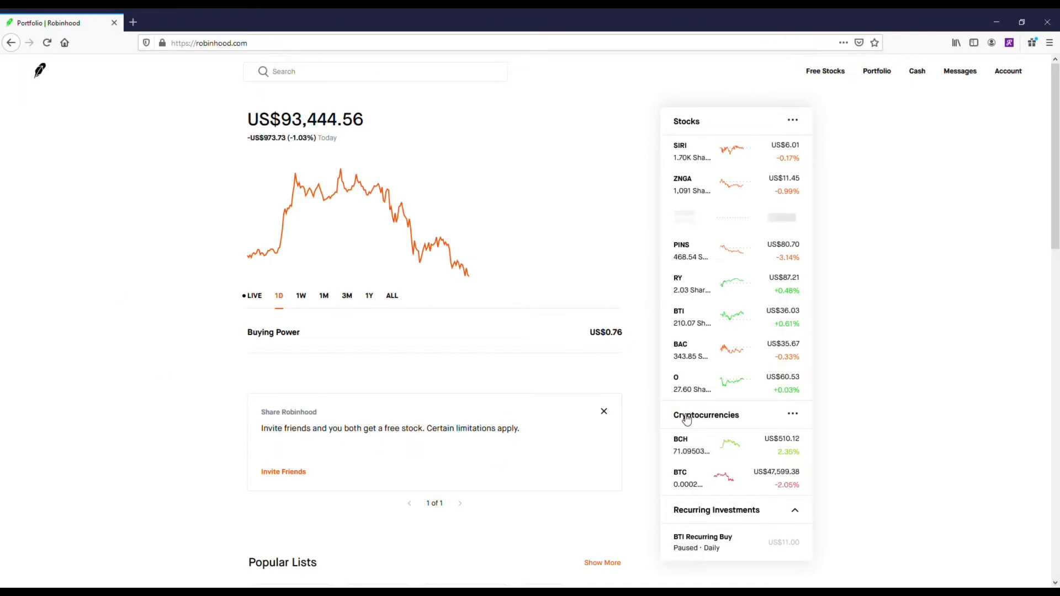
Step: Show the full Crypto list of seven coins with prices and daily changes
click(706, 415)
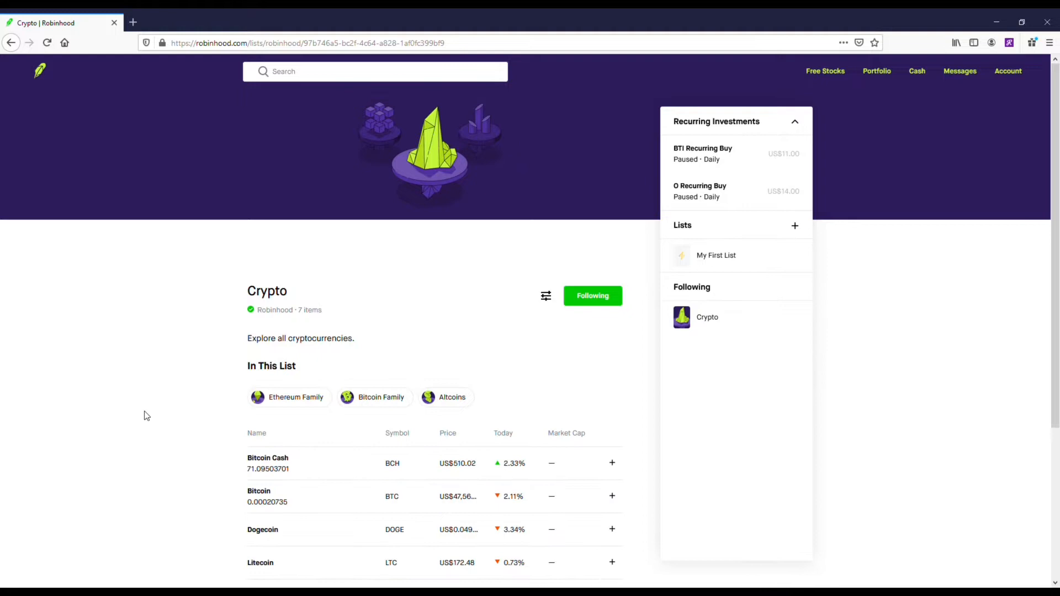
scroll(down, 3)
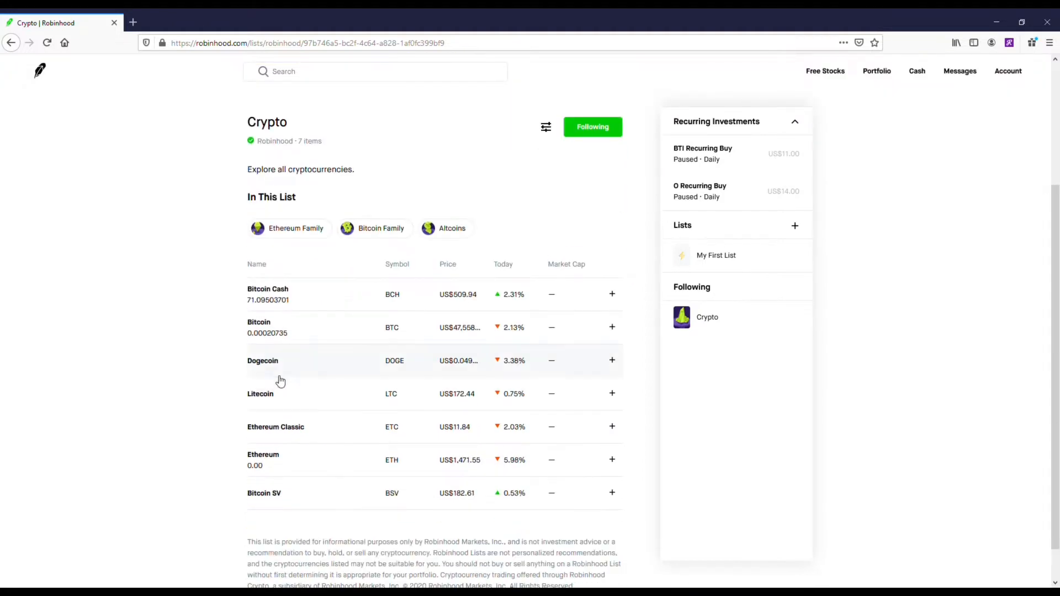
click(262, 360)
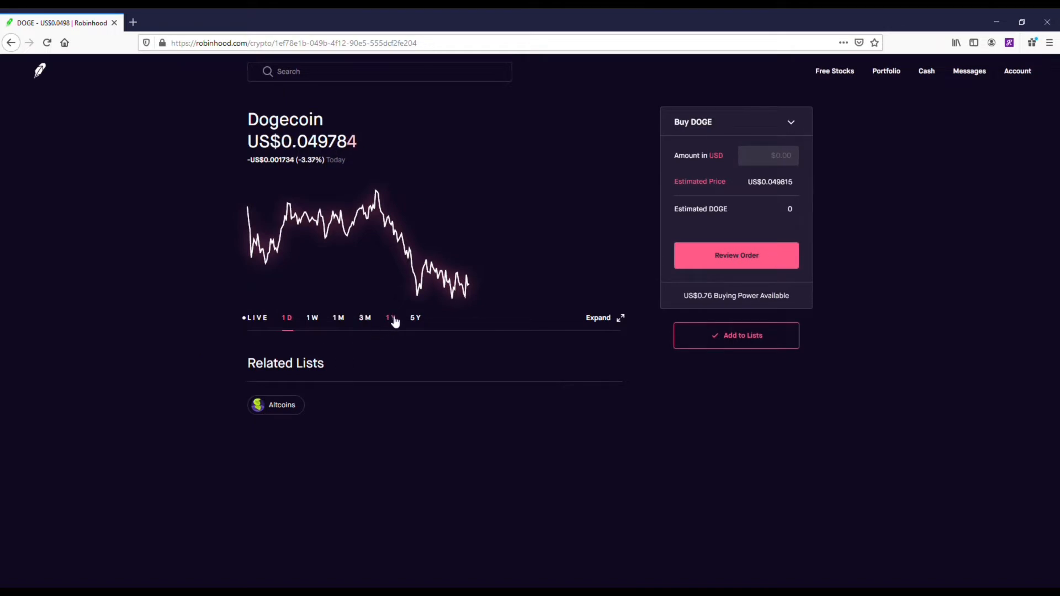
click(365, 318)
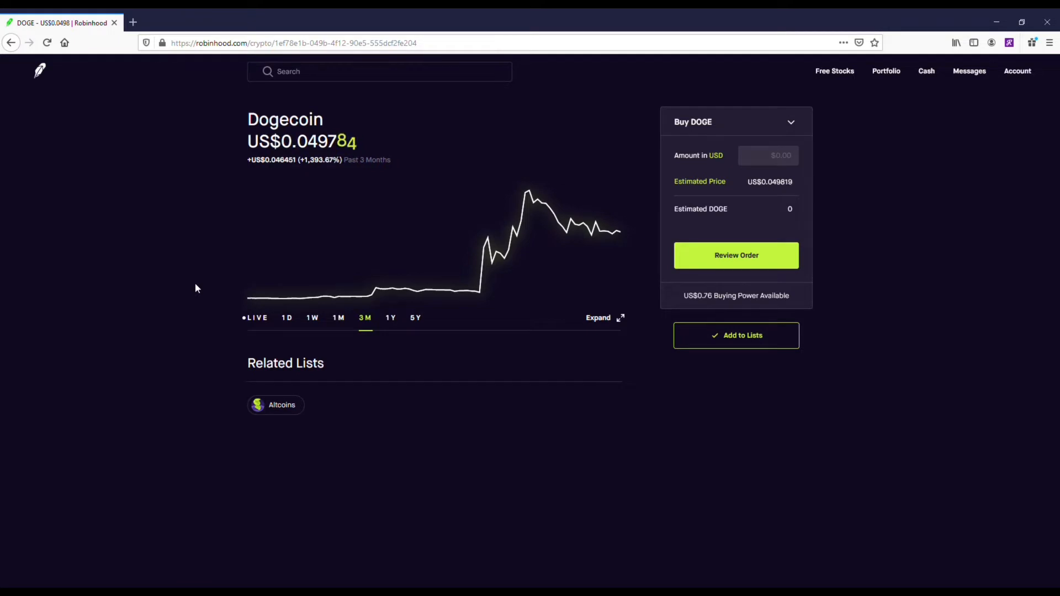
mouse_move(459, 291)
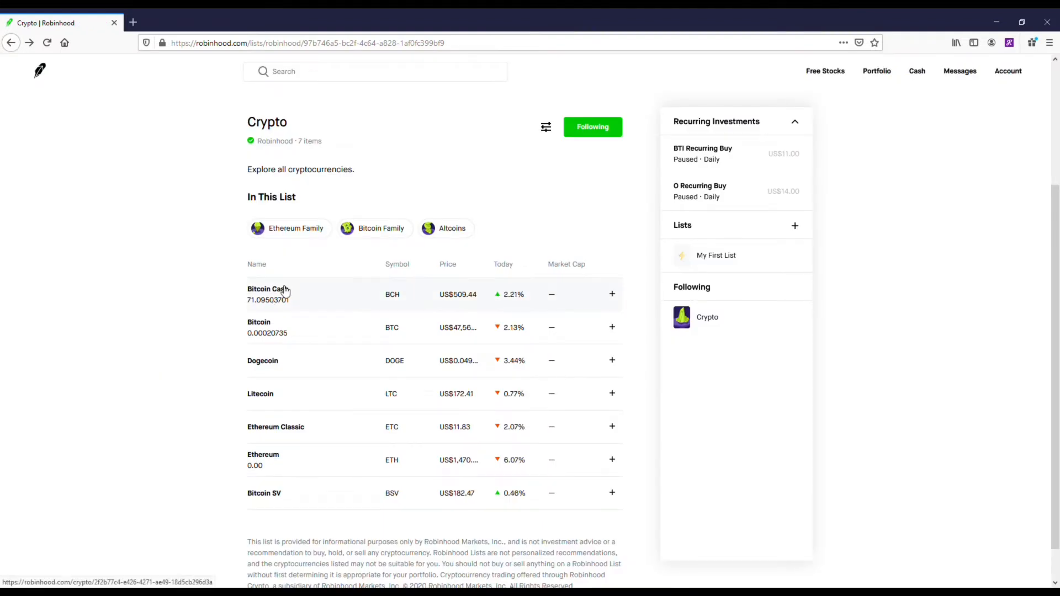
click(265, 289)
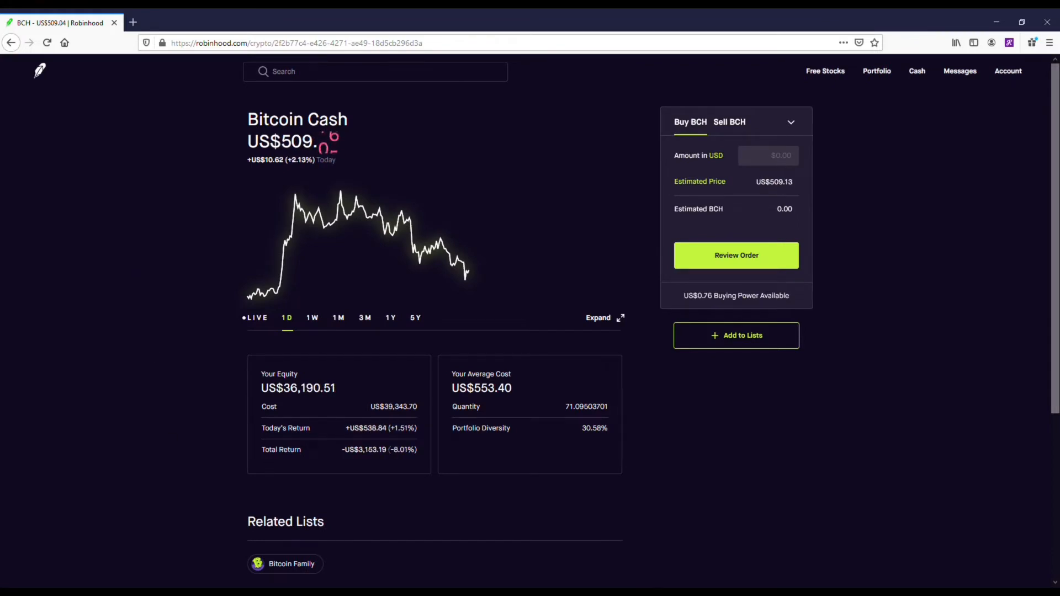
click(391, 318)
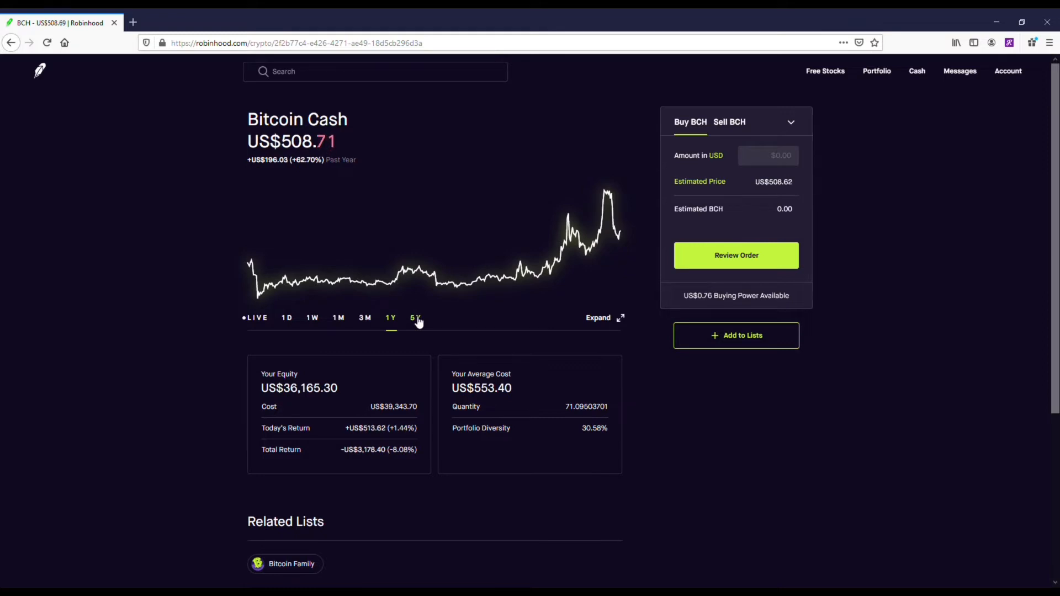
click(414, 318)
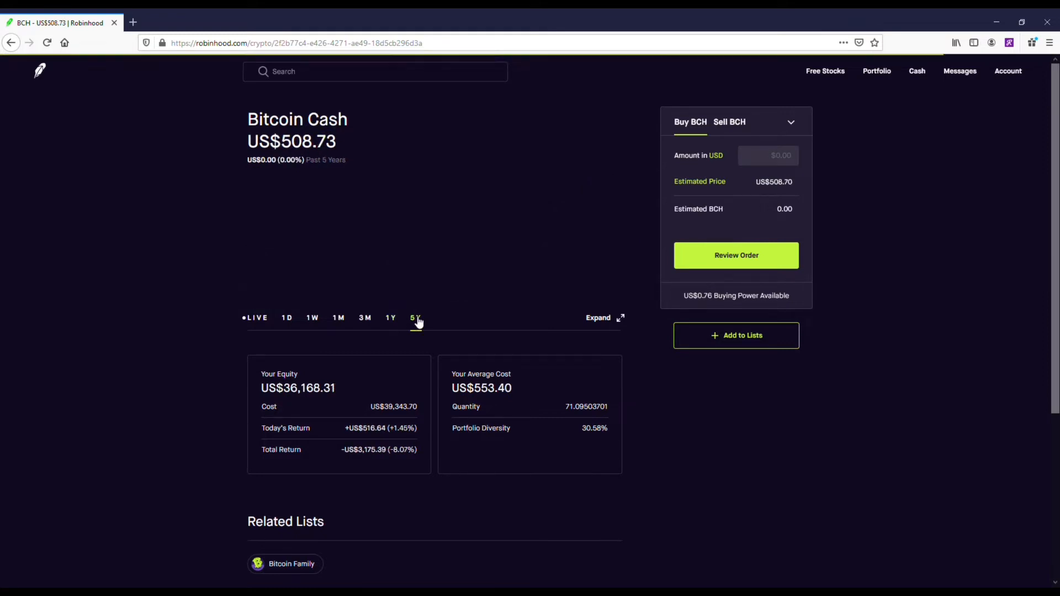
click(415, 319)
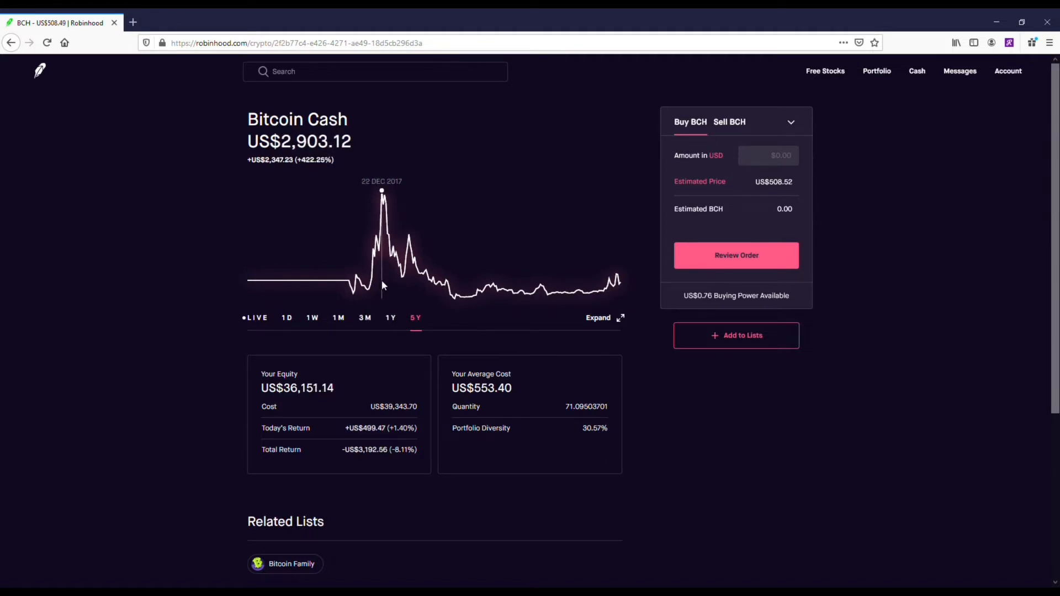
click(391, 318)
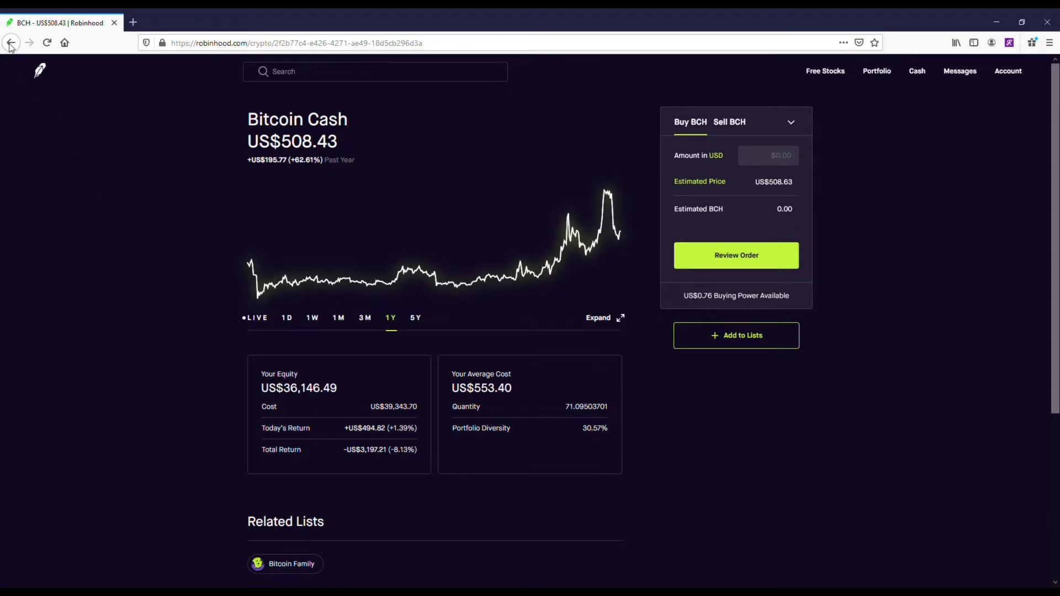
click(10, 42)
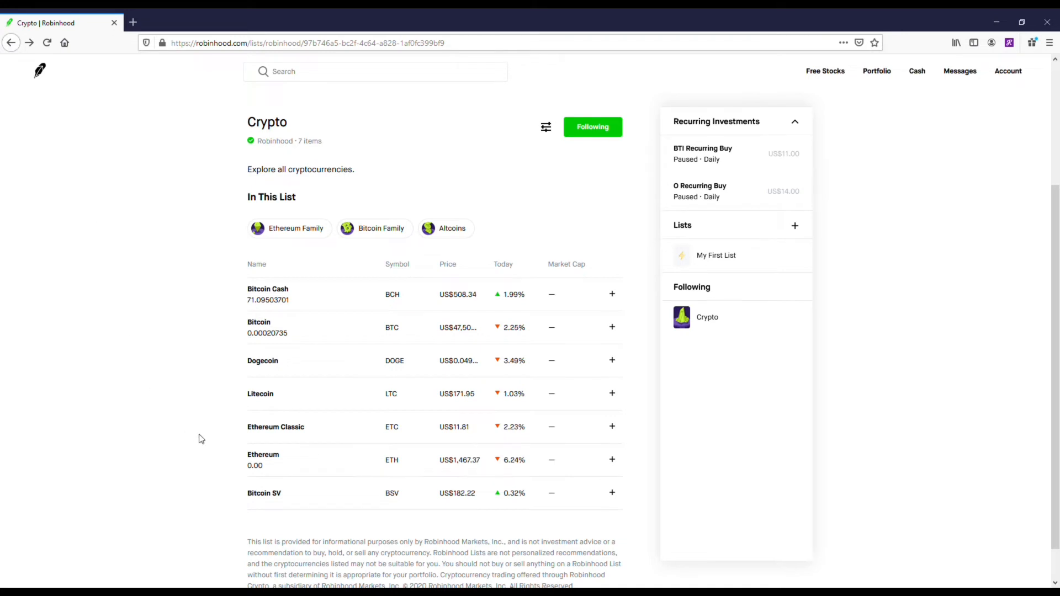
Step: View Ethereum's 1Y price chart and scroll to its History section
click(263, 460)
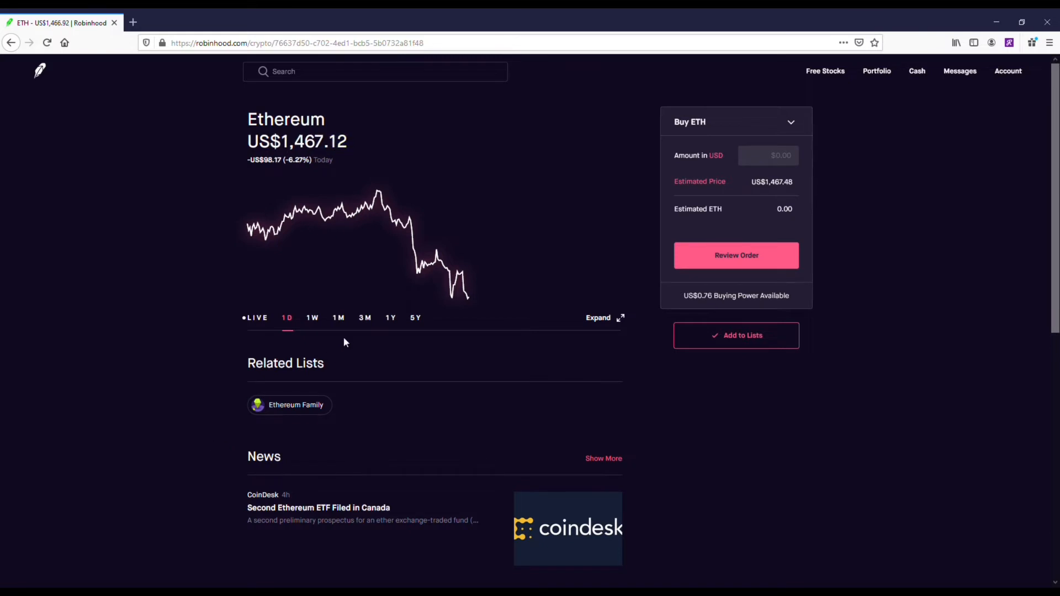
click(390, 318)
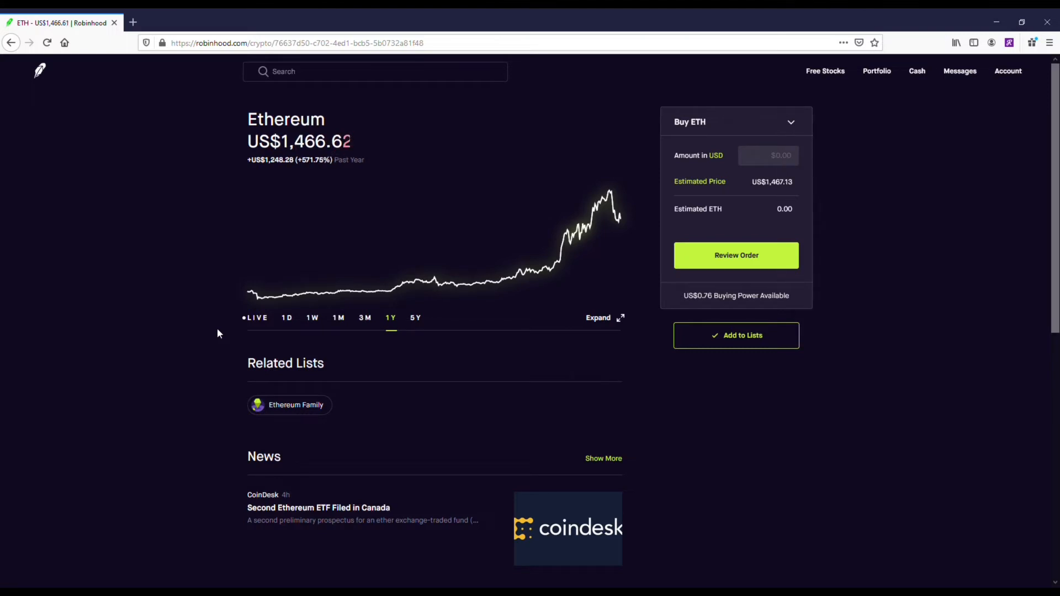
scroll(down, 3)
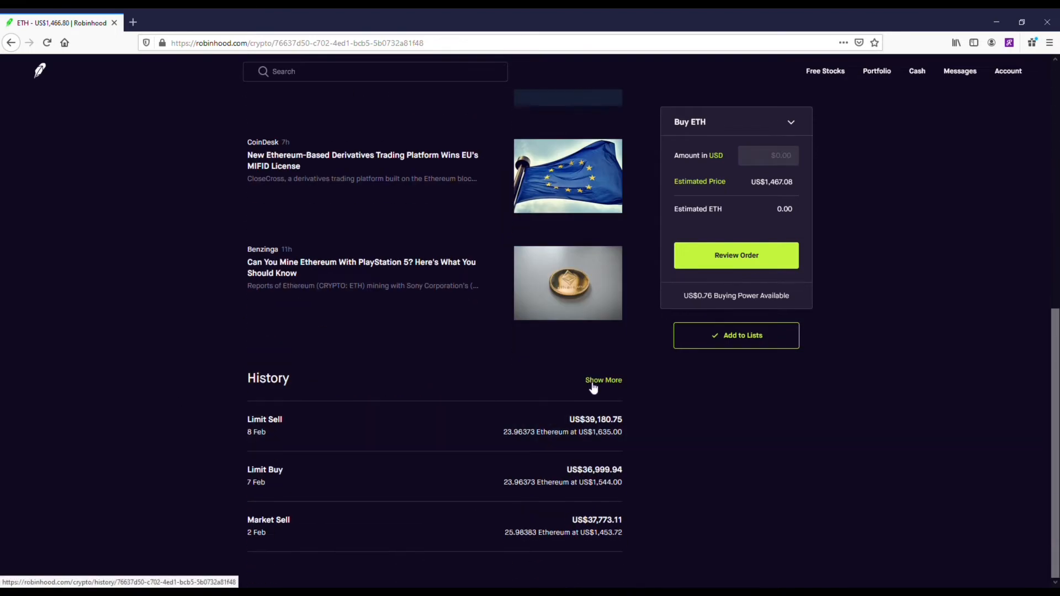
Step: Expand Ethereum's trade history with Show More and scroll through all entries
click(602, 379)
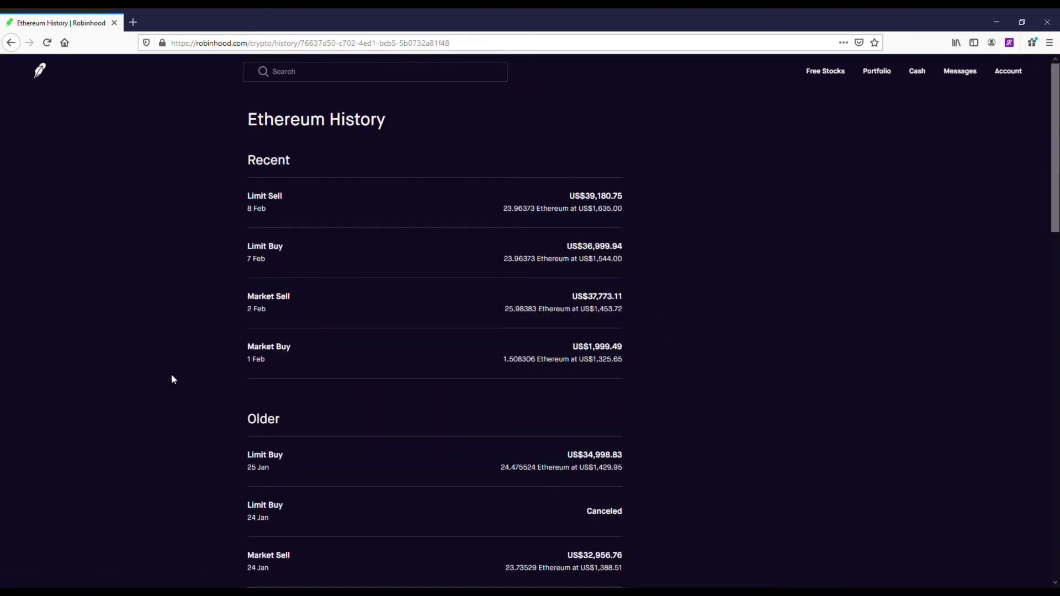
mouse_move(204, 303)
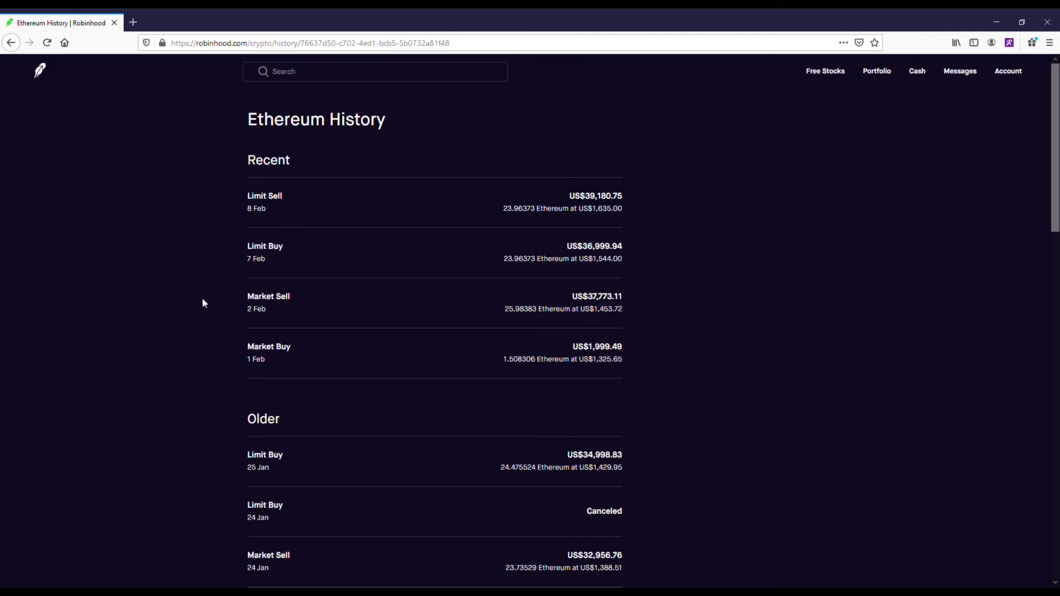
scroll(down, 3)
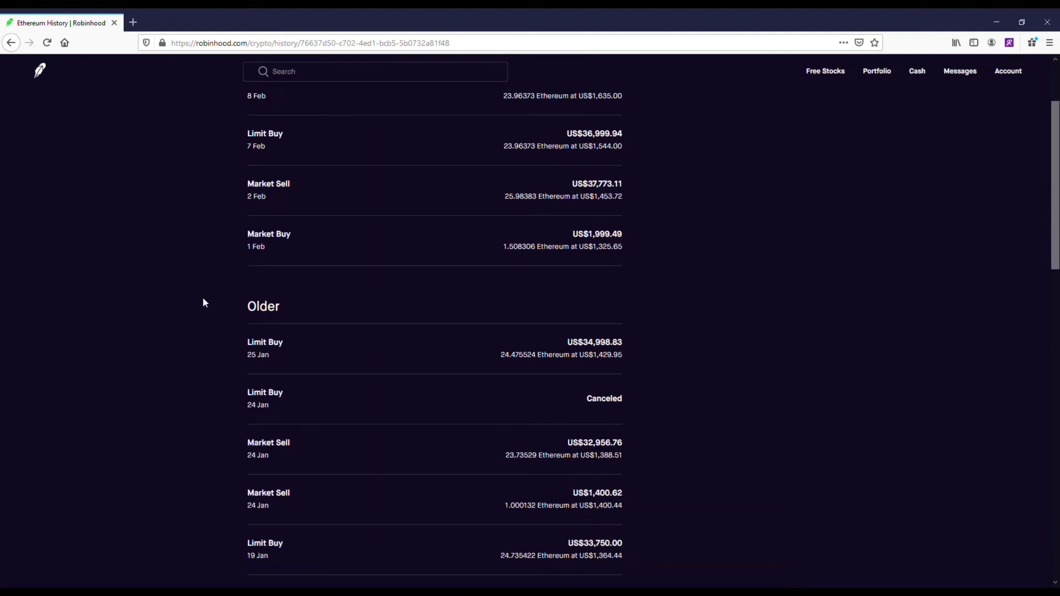
scroll(down, 3)
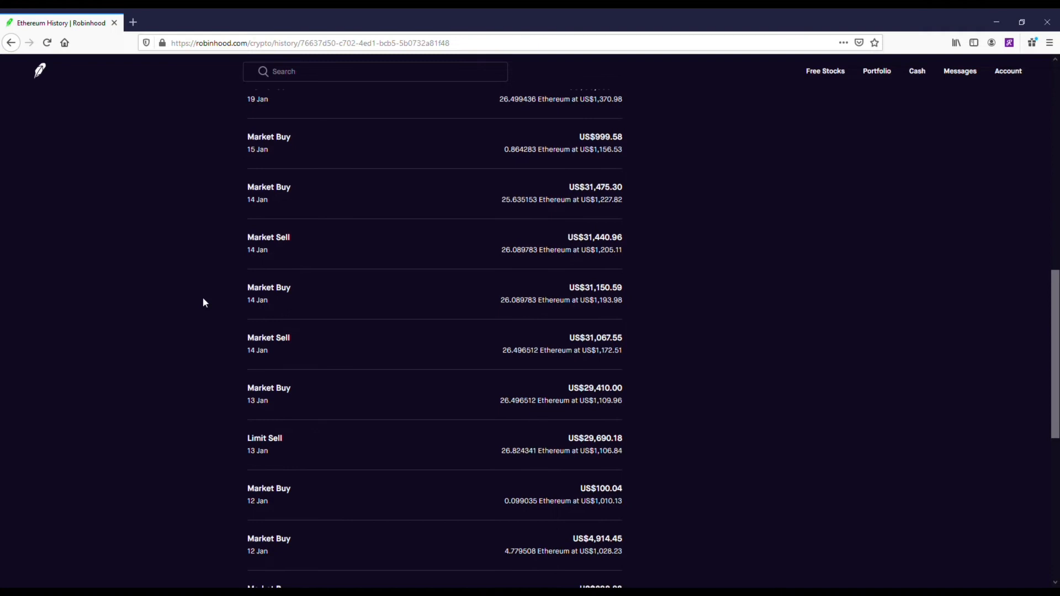
scroll(down, 3)
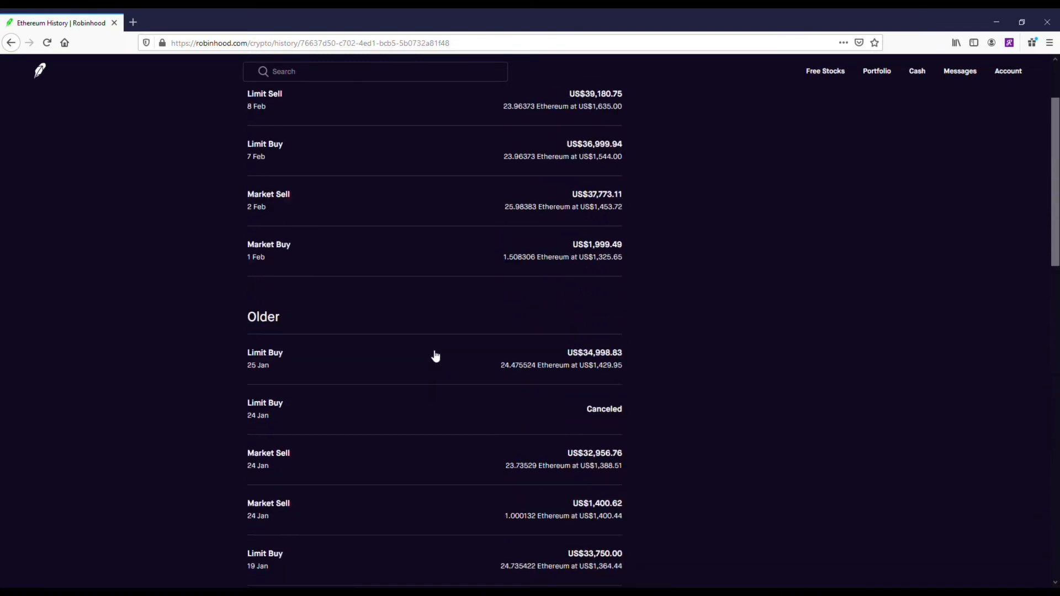
scroll(up, 3)
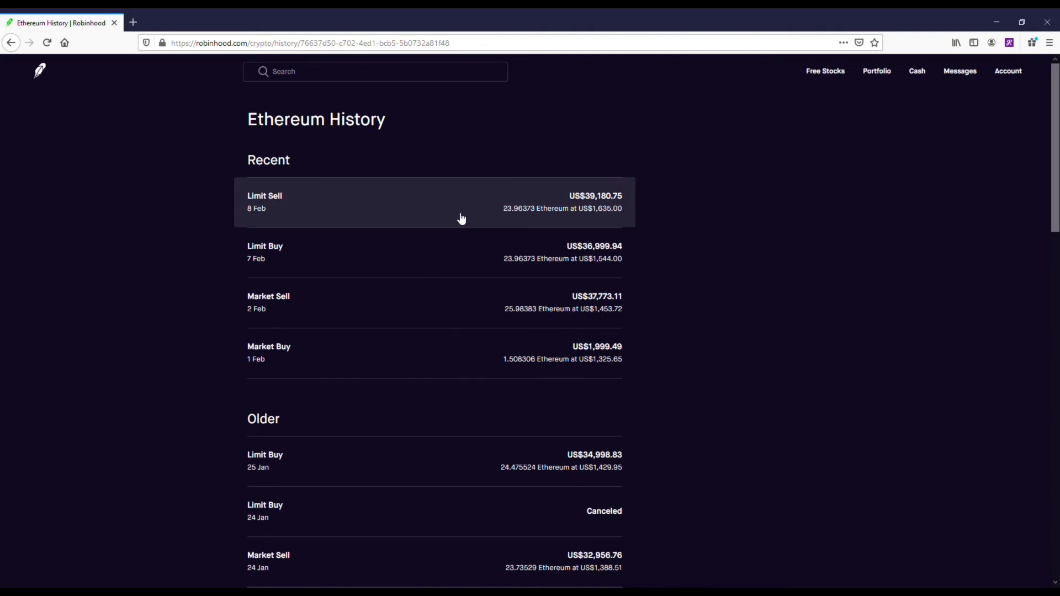
Step: Return to the Crypto list and reopen Dogecoin's page showing today's price
click(11, 43)
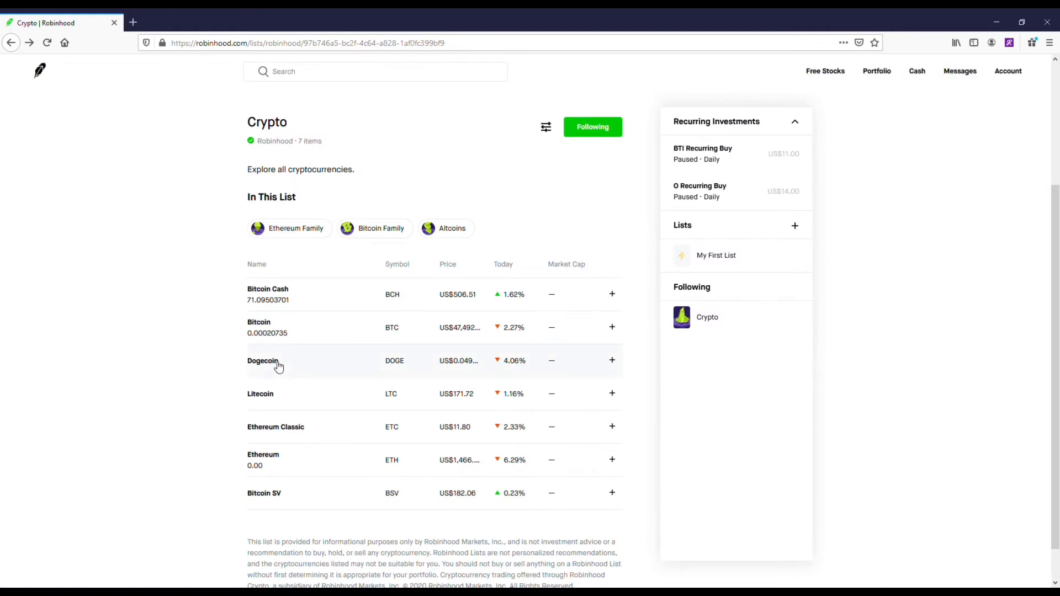
click(263, 360)
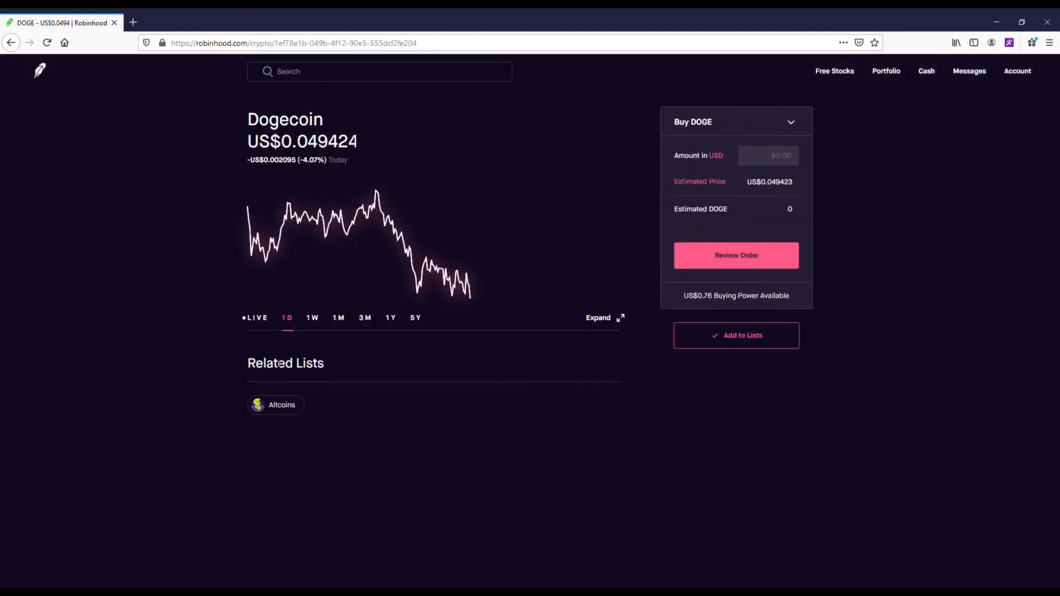